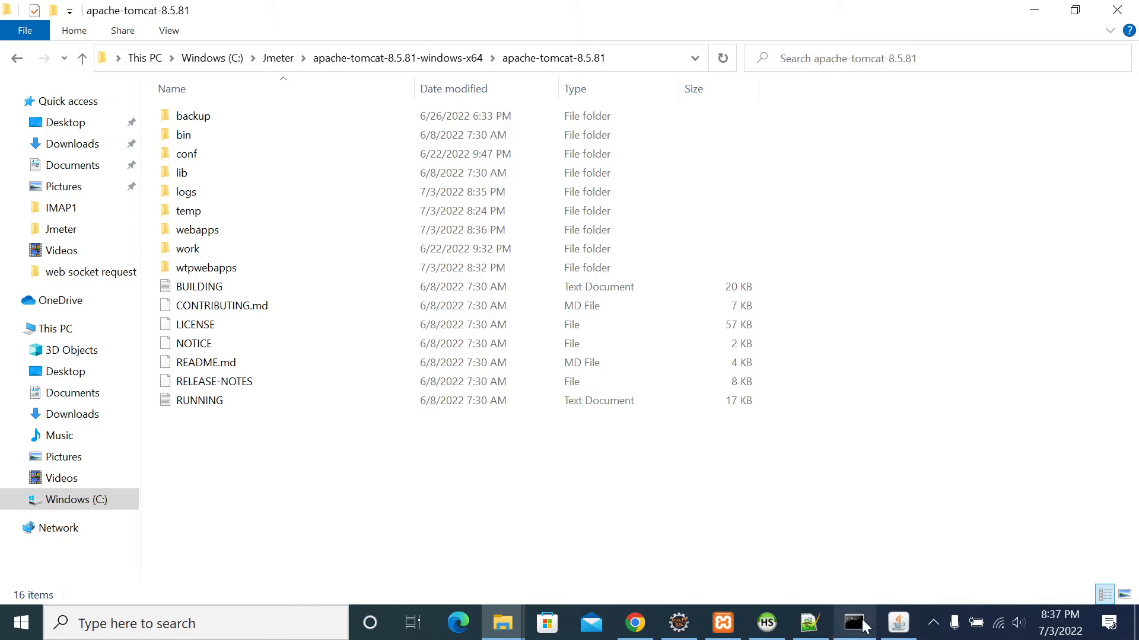
Show Tomcat's webapps folder with the deployed springmvc-user-reg-login WAR, then switch to Edge
left_click(853, 623)
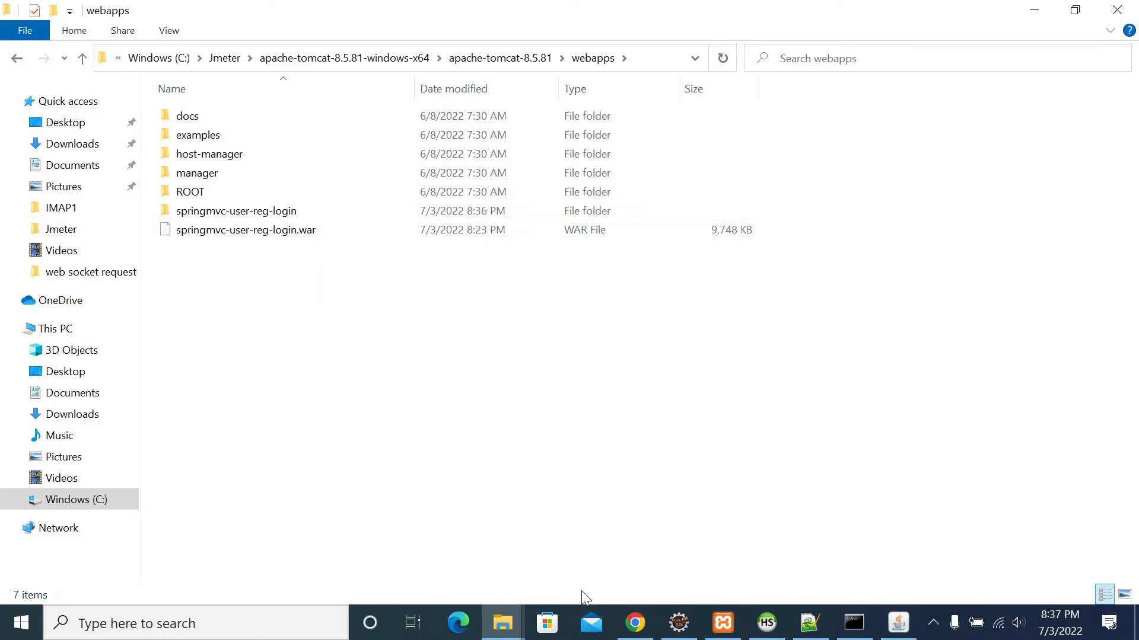
left_click(198, 134)
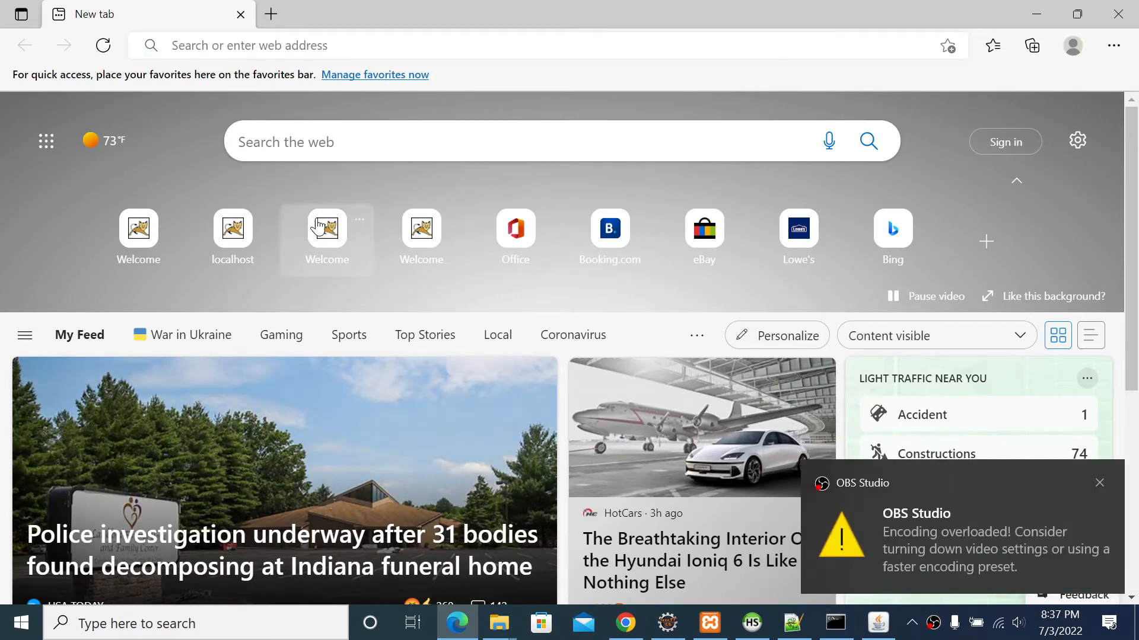
Load localhost:8080/springmvc-user-reg-login/ from the Welcome tile so the Login and Register links appear
left_click(231, 236)
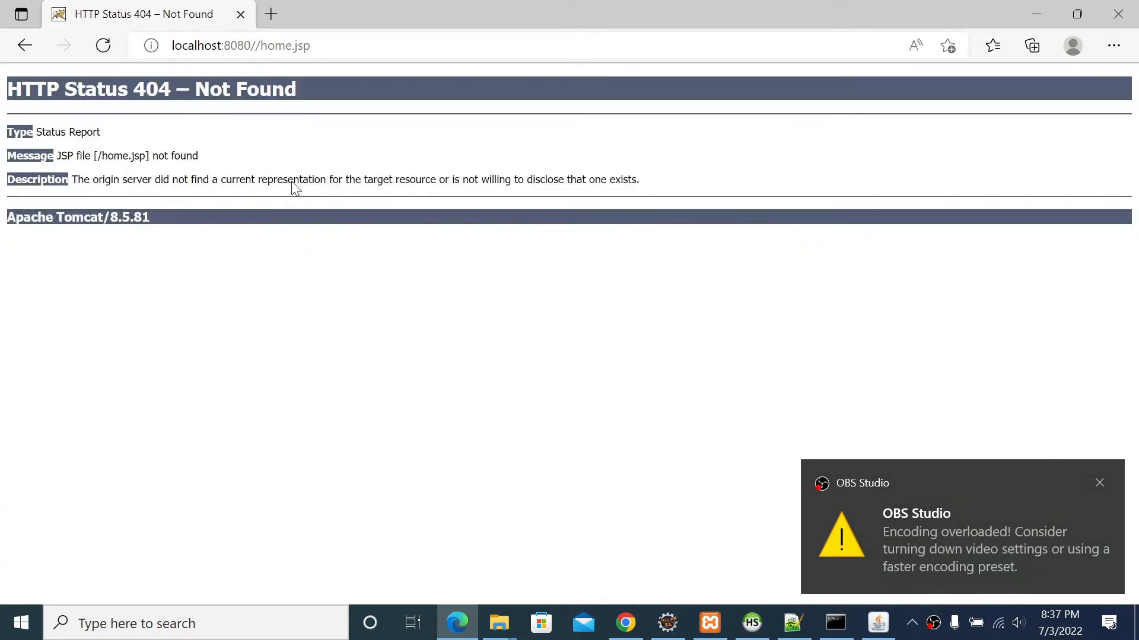
left_click(241, 45)
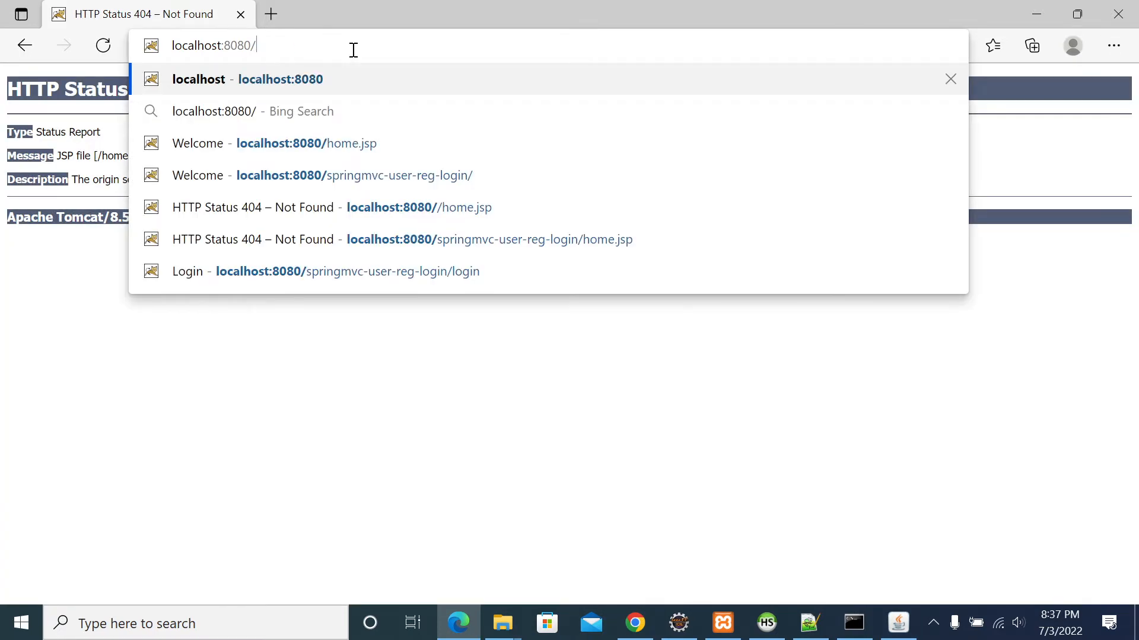
left_click(354, 176)
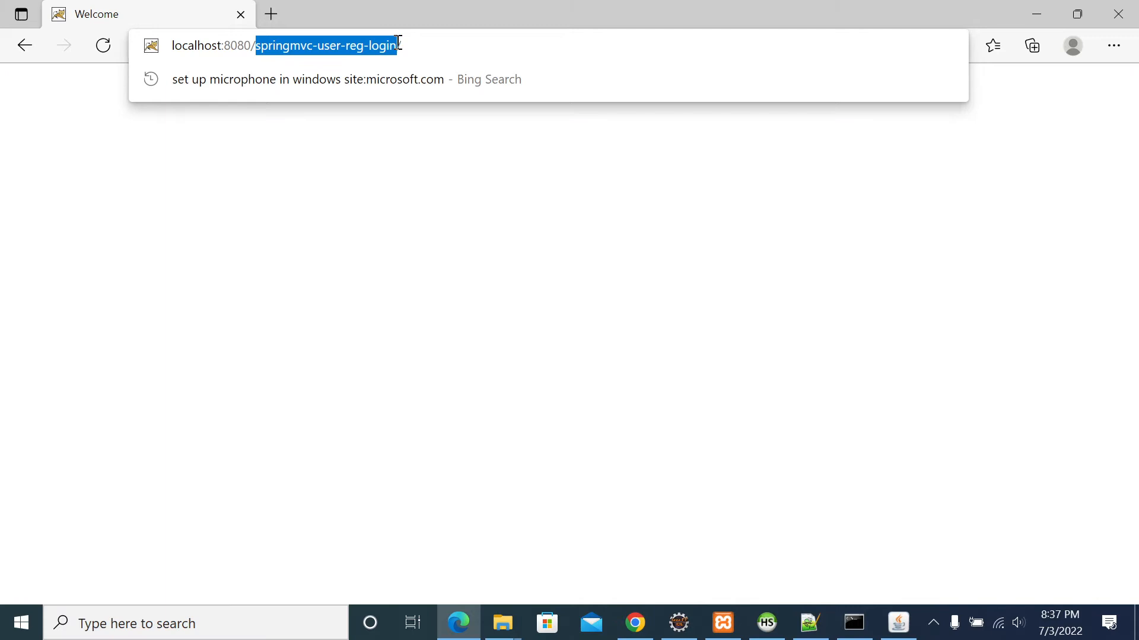
type("/")
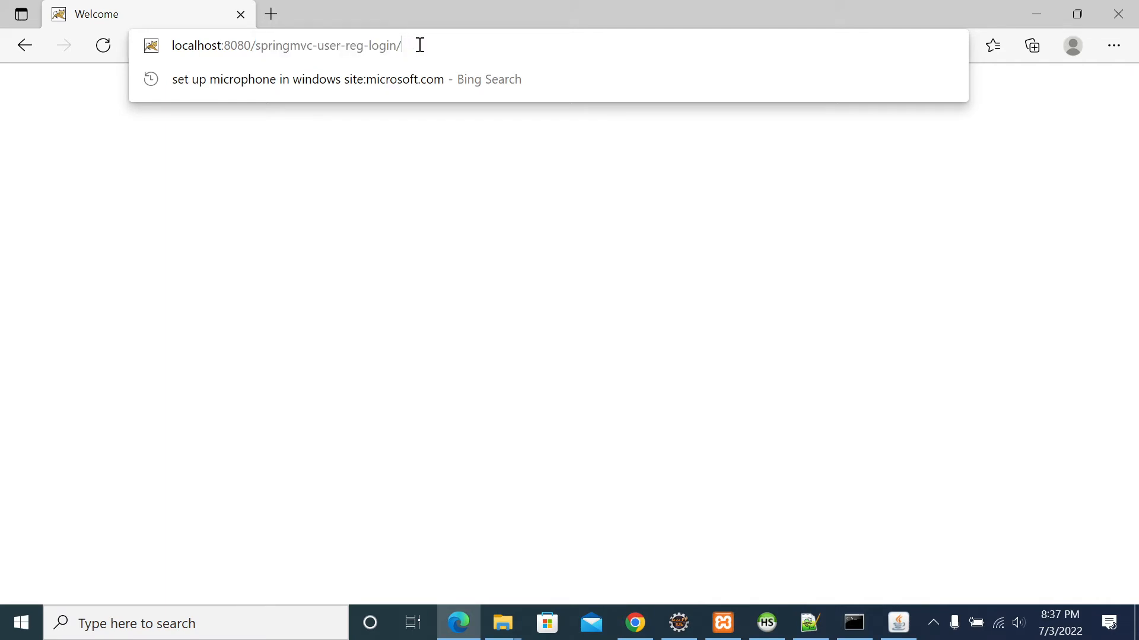
key("Enter")
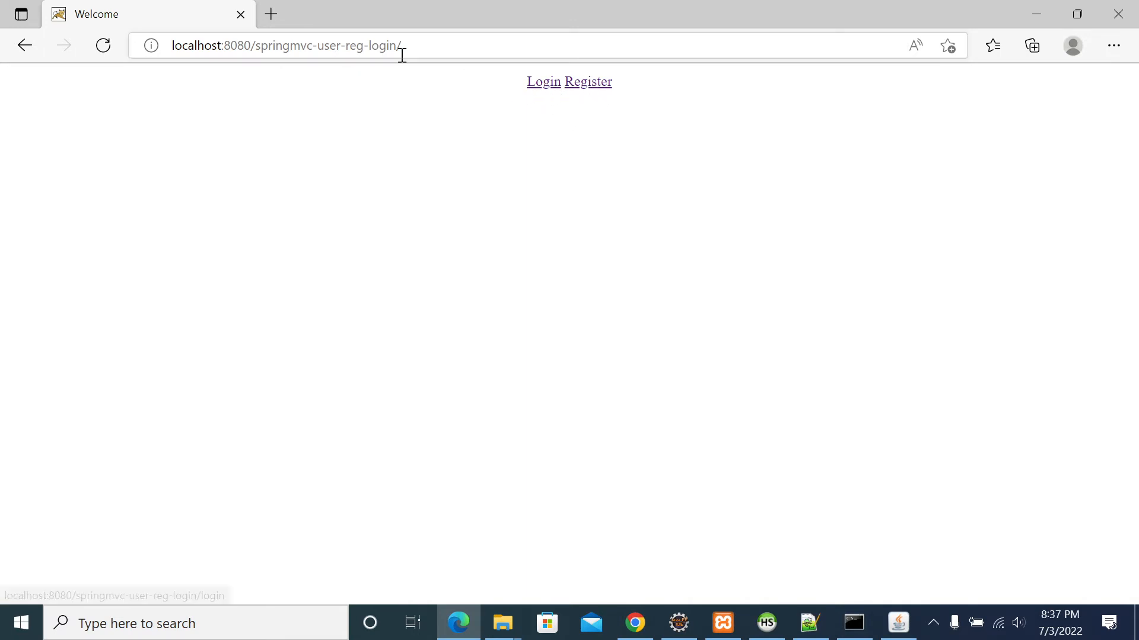
double_click(276, 45)
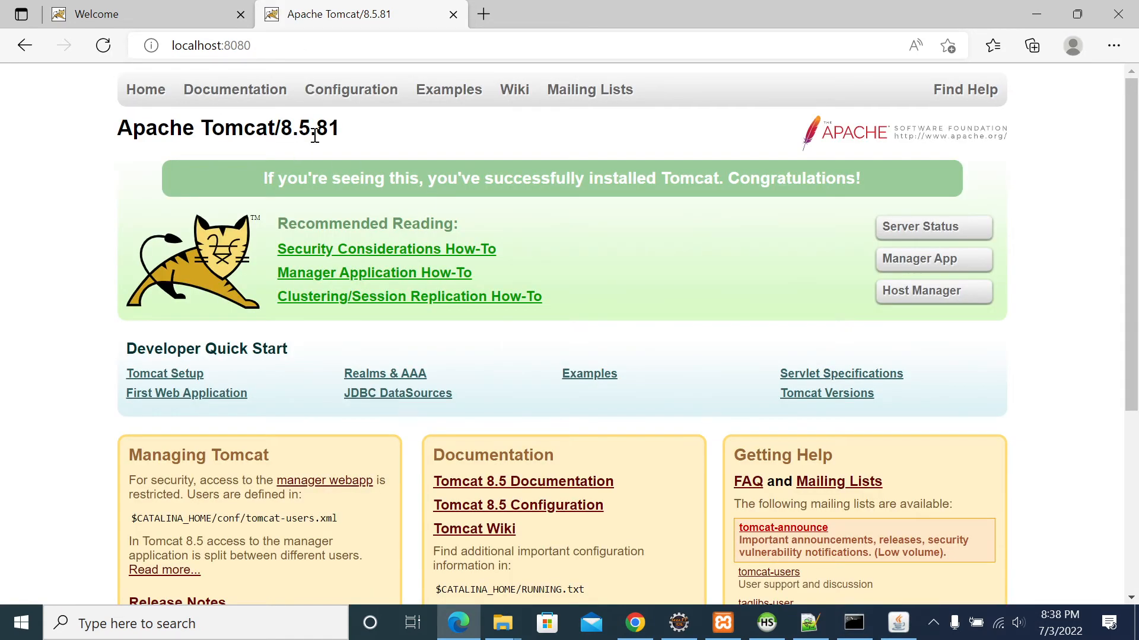
Return to Tomcat's webapps folder in File Explorer after viewing localhost:8080
left_click(291, 45)
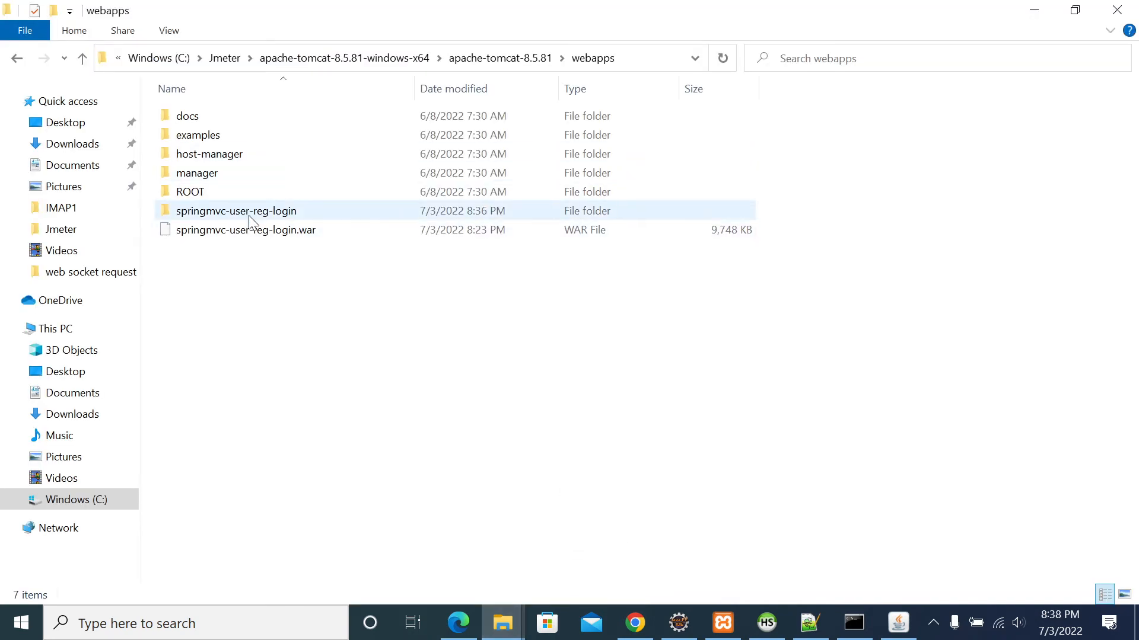
Go back to the springmvc-user-reg-login welcome page in Edge
left_click(234, 211)
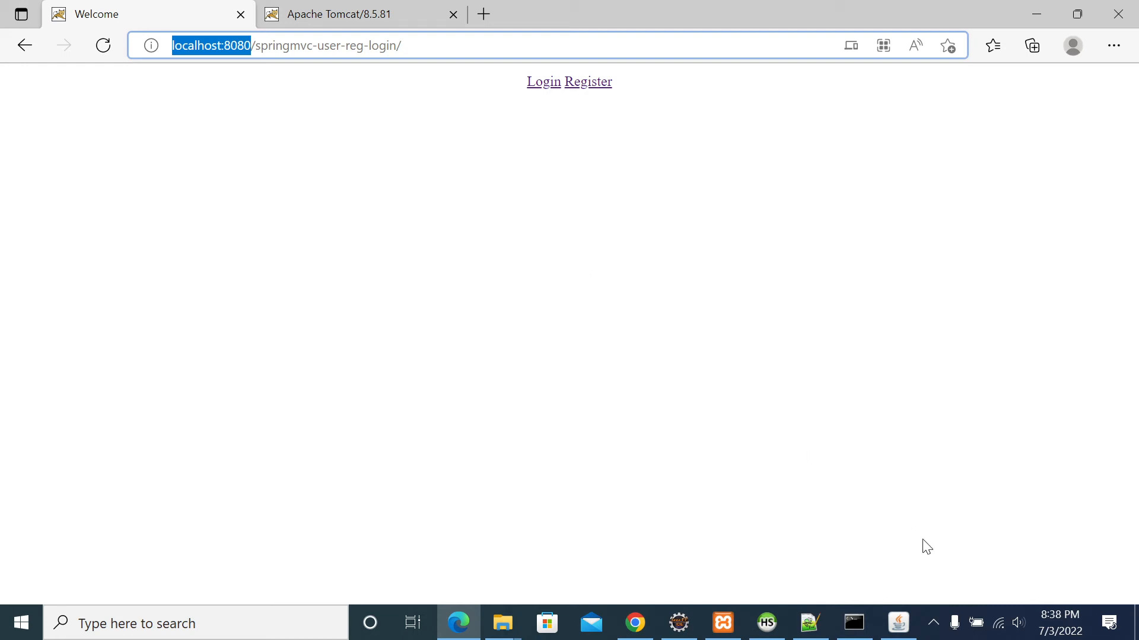
Bring up the Tomcat console and stop the running server with Ctrl+C
left_click(897, 623)
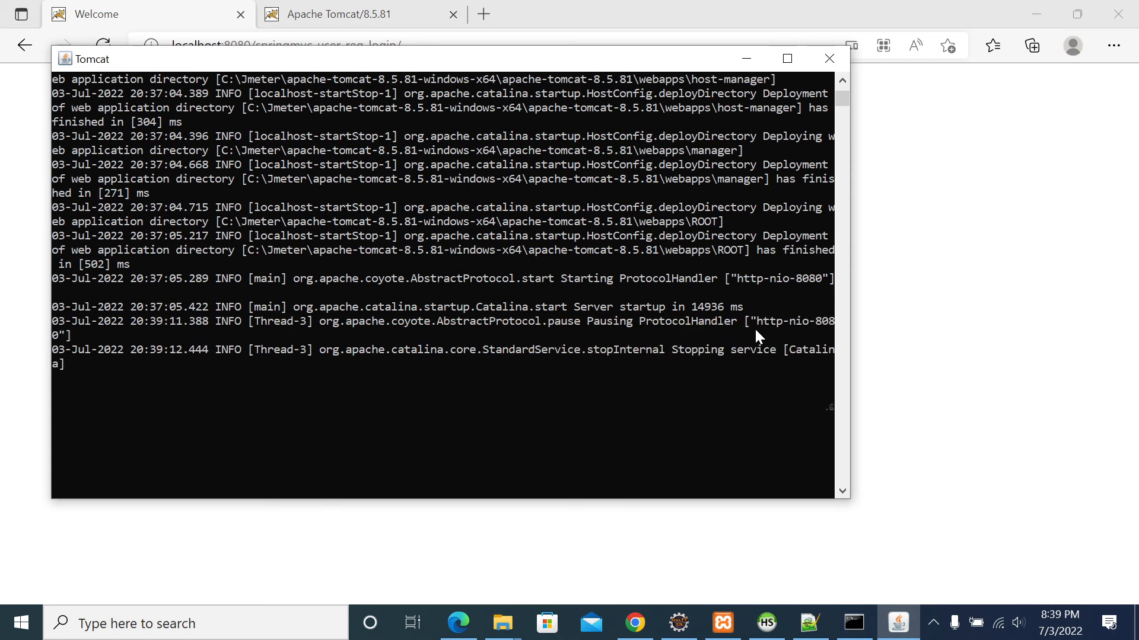
Close the stopped Tomcat console window, leaving the app's page in Edge
left_click(829, 58)
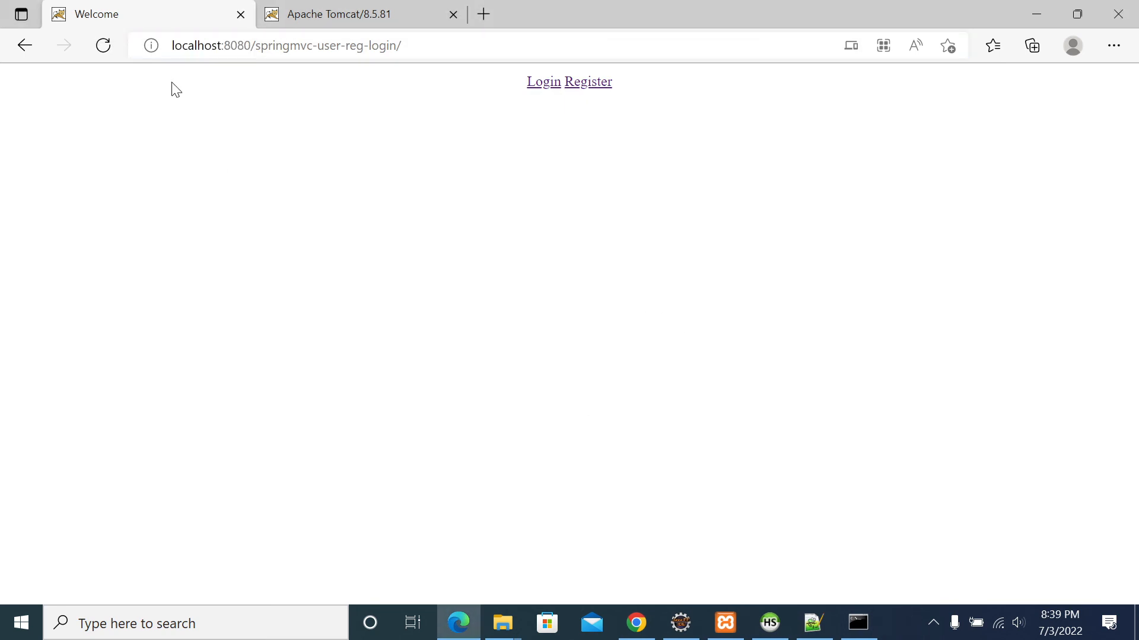
mouse_move(636, 425)
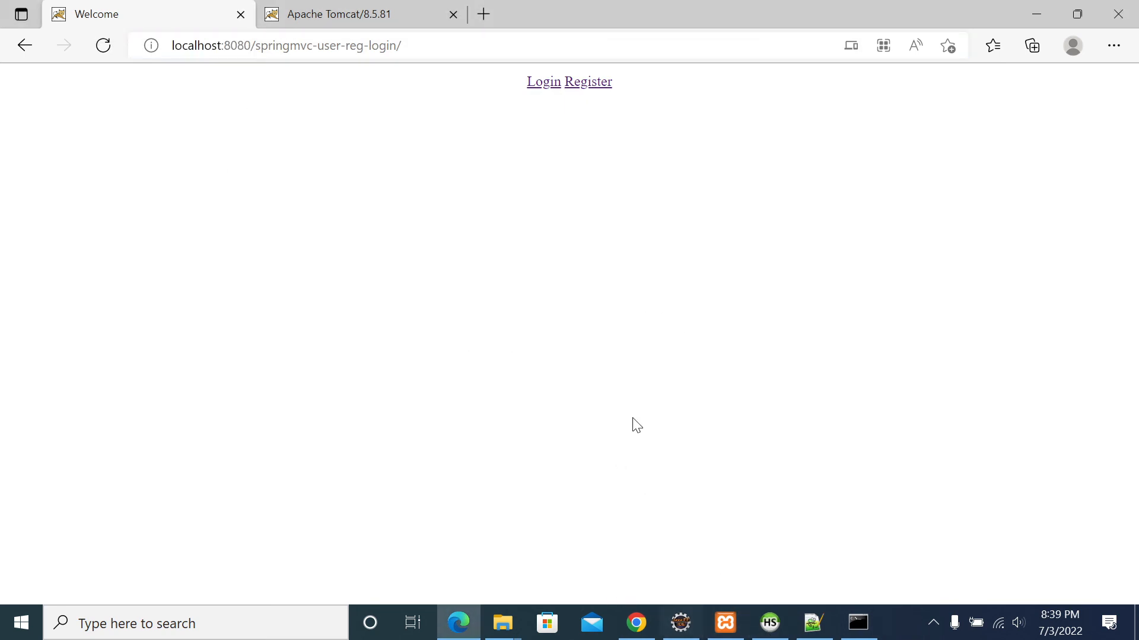